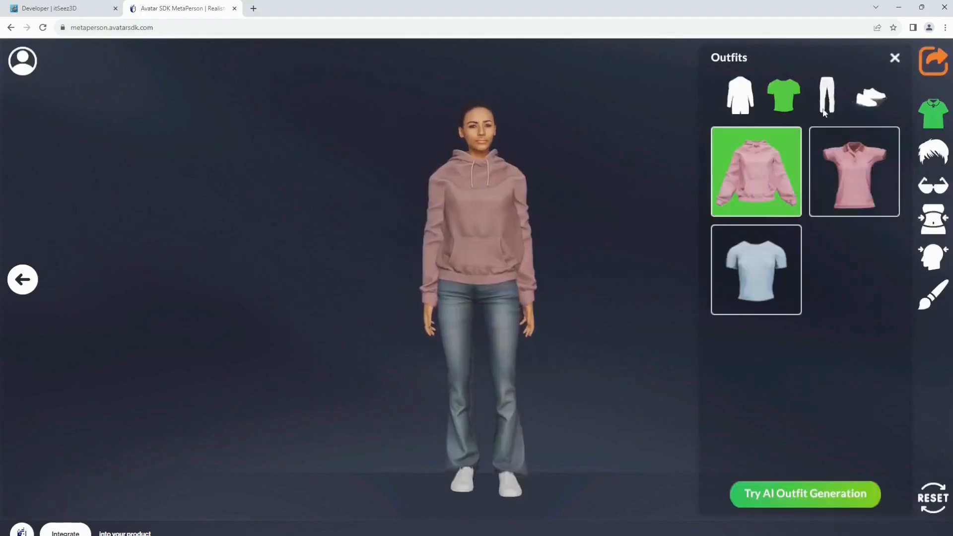
Swap the avatar's trousers for the grey shorts to go with the blue striped hoodie and sneakers
click(872, 95)
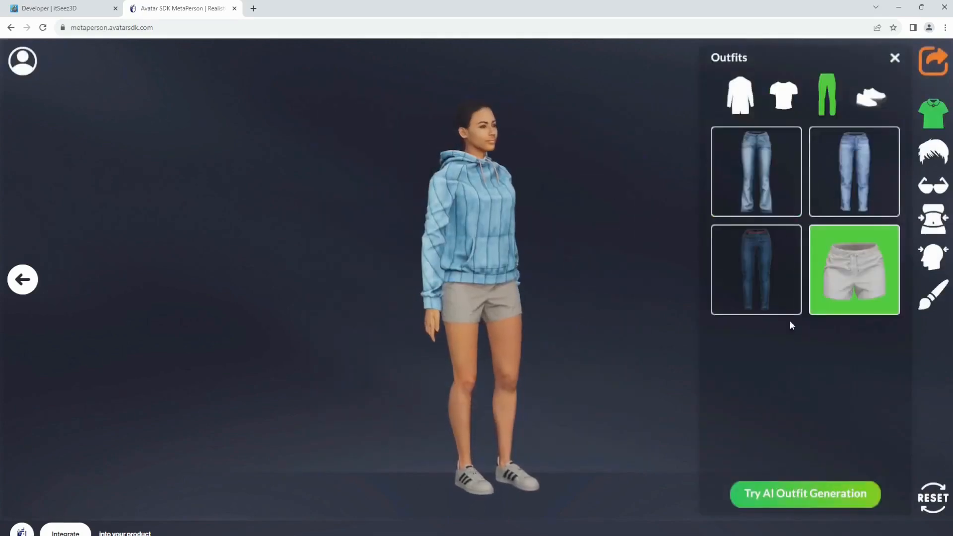
click(933, 154)
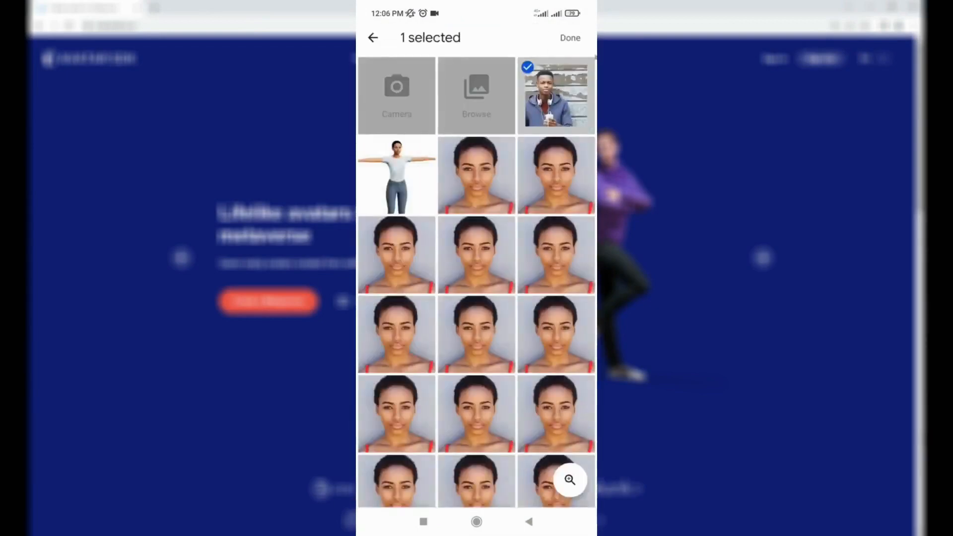
Confirm the chosen photo and generate AI textures for the shirt and trousers
click(570, 38)
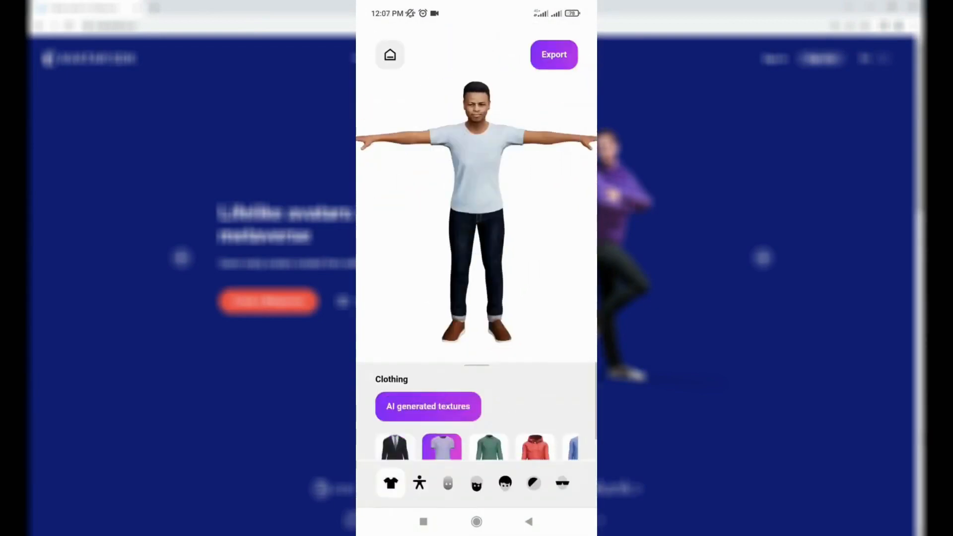
click(429, 407)
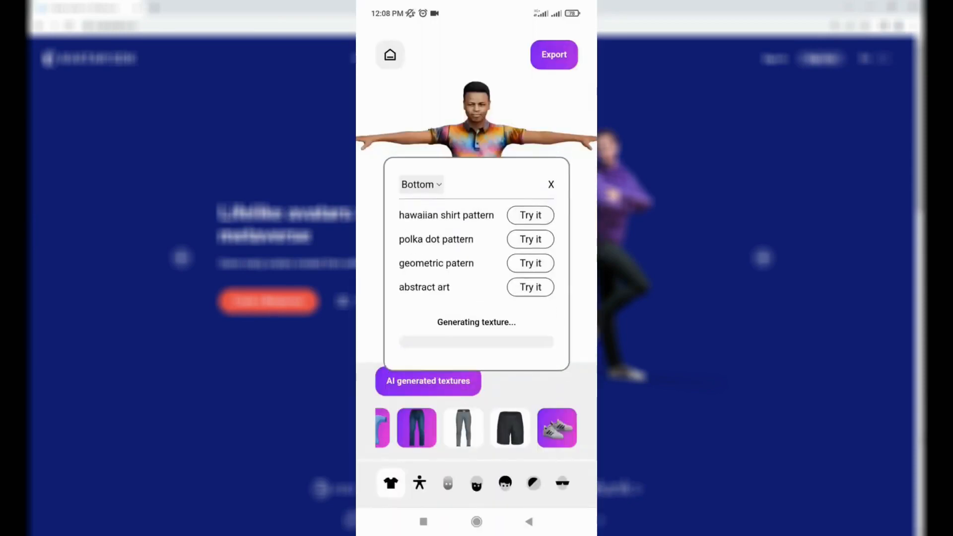
Adjust the Shoulders, Waist and Hips body sliders, then reshape the nose in the face settings
click(419, 482)
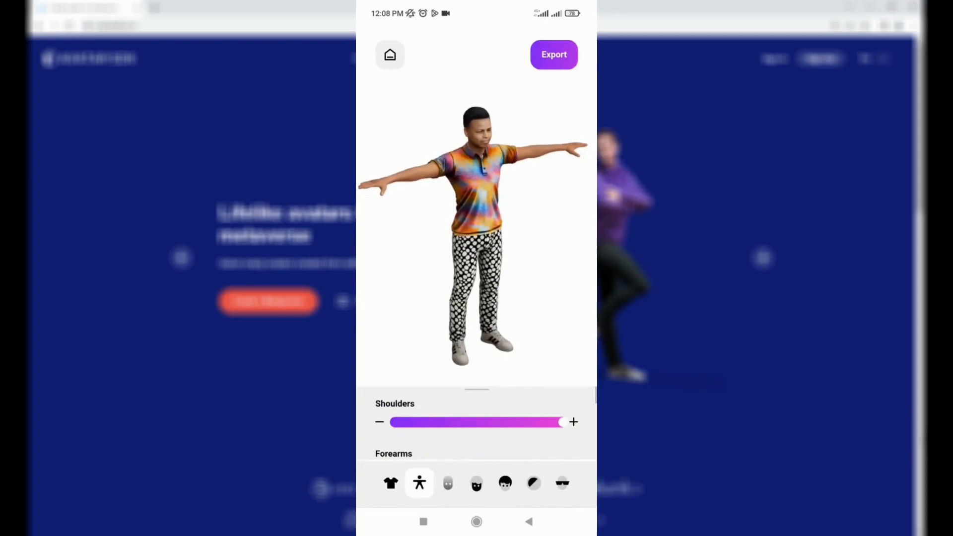
scroll(down, 3)
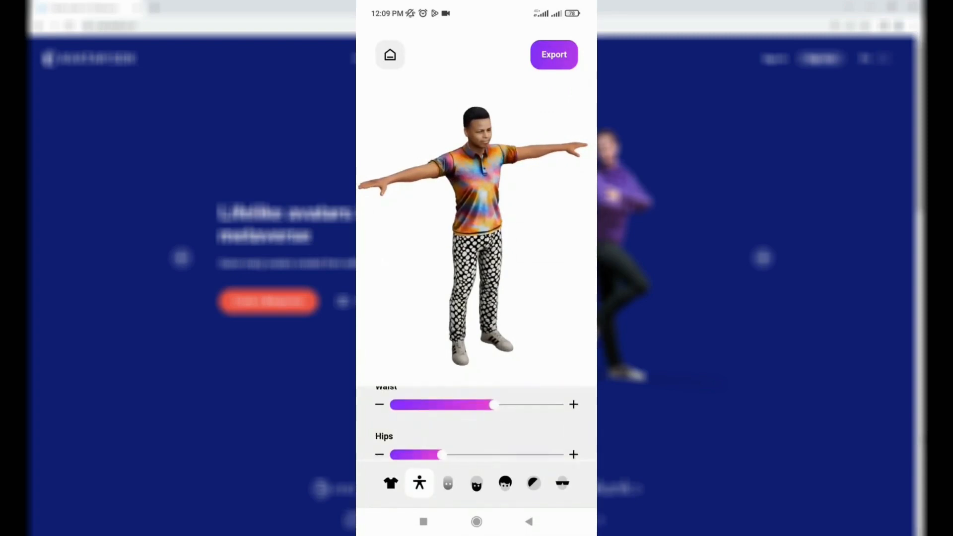
click(476, 483)
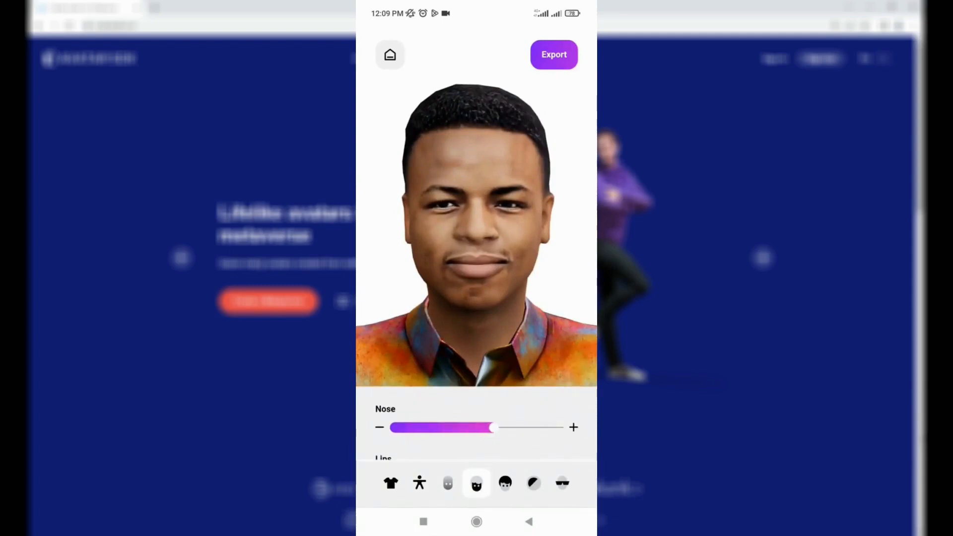
click(533, 484)
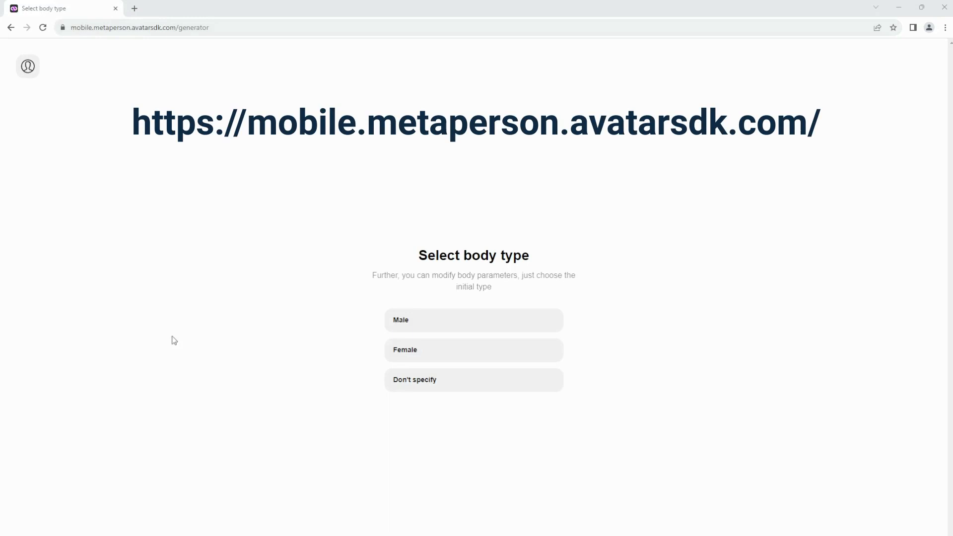
mouse_move(297, 337)
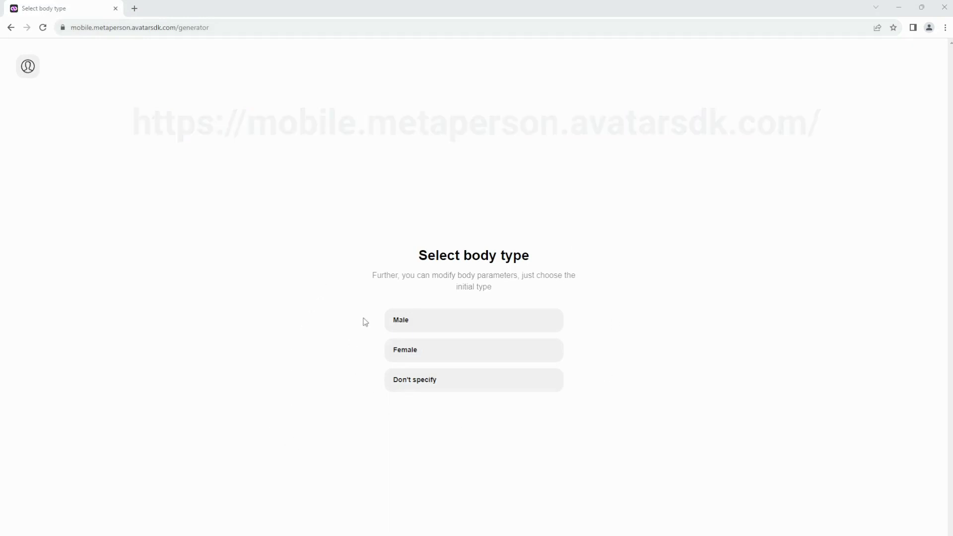
Choose the initial body type on the Select body type page
click(473, 320)
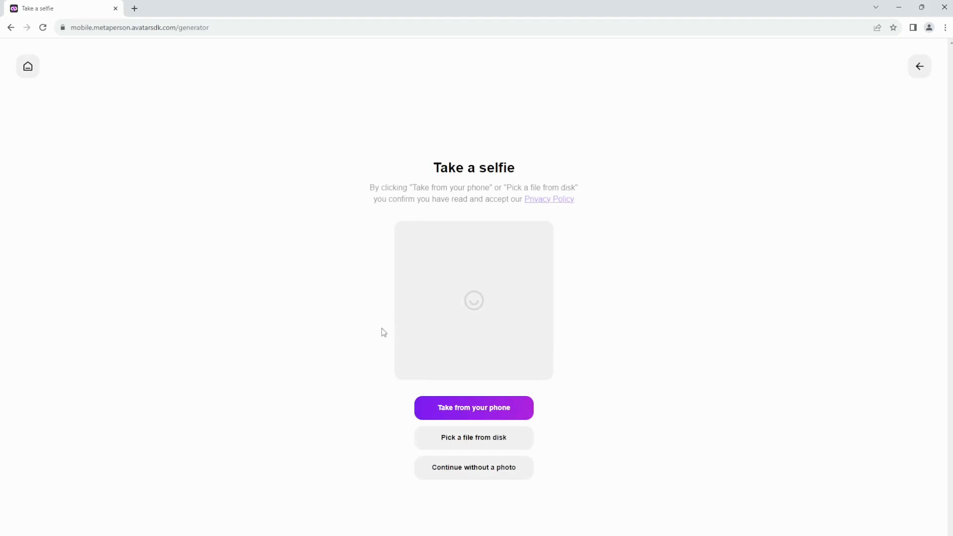
mouse_move(324, 395)
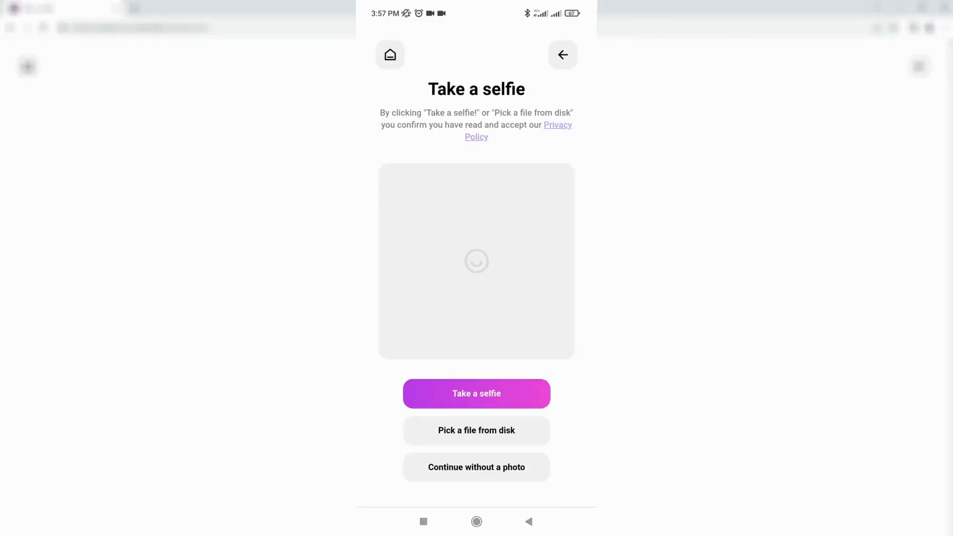
Skip the camera, pick the man's portrait photo from the gallery and confirm it as the selfie
click(476, 393)
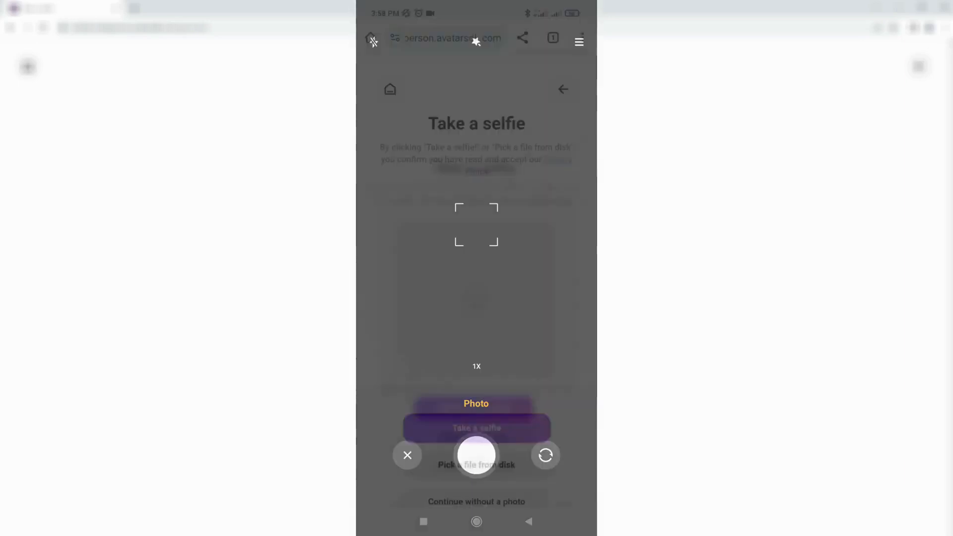
click(407, 454)
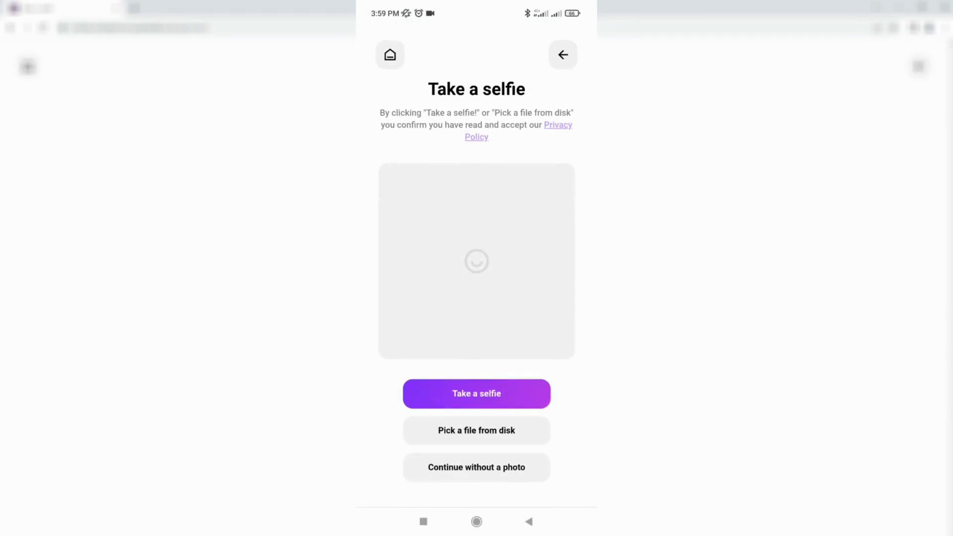
click(476, 430)
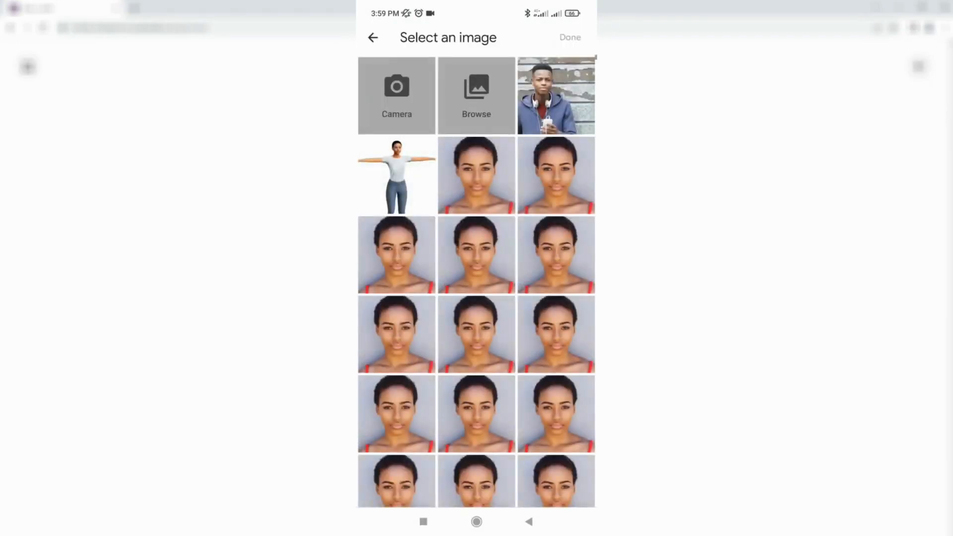
click(556, 95)
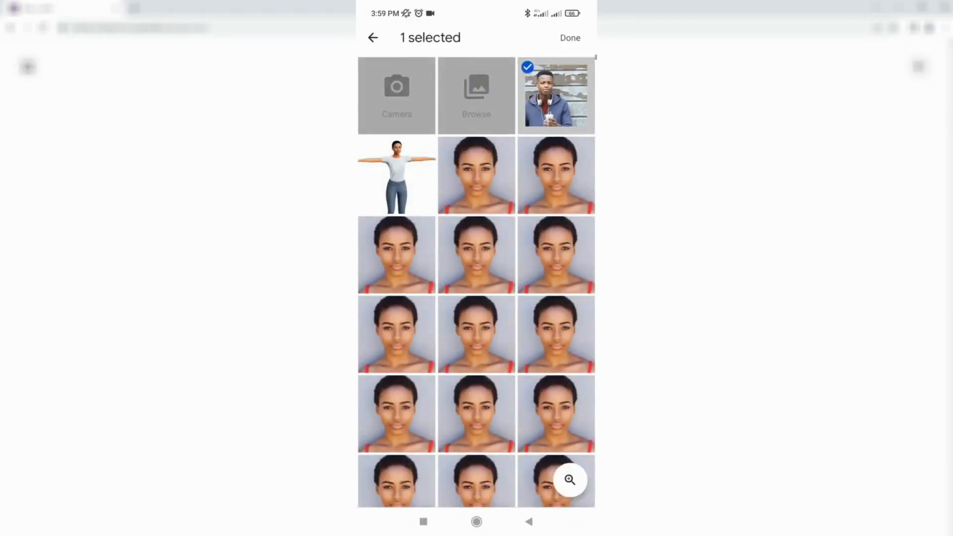
click(570, 38)
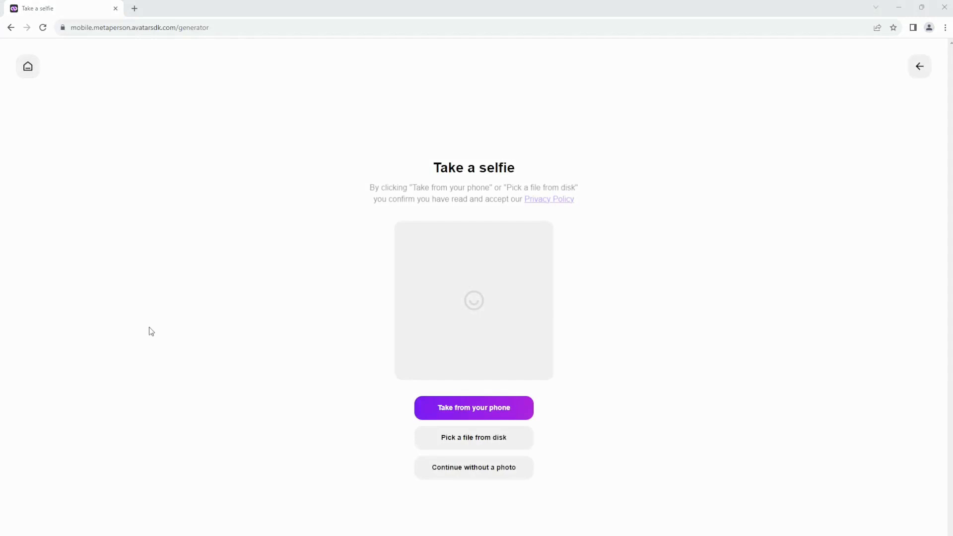
mouse_move(338, 423)
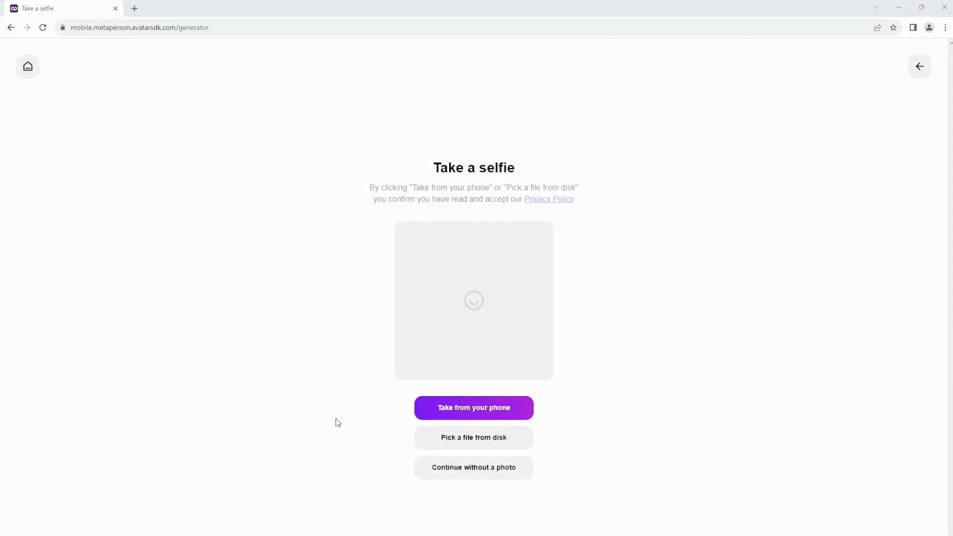
click(473, 437)
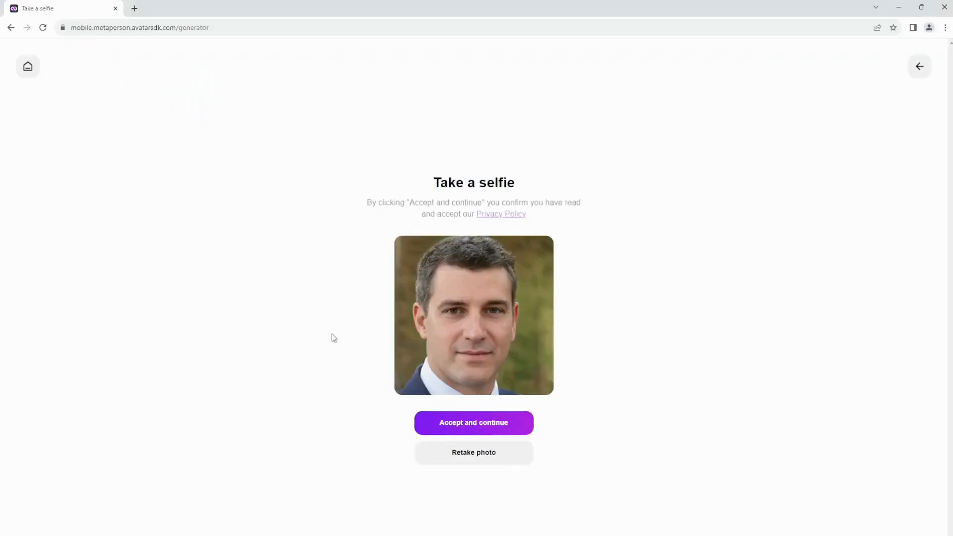
mouse_move(379, 456)
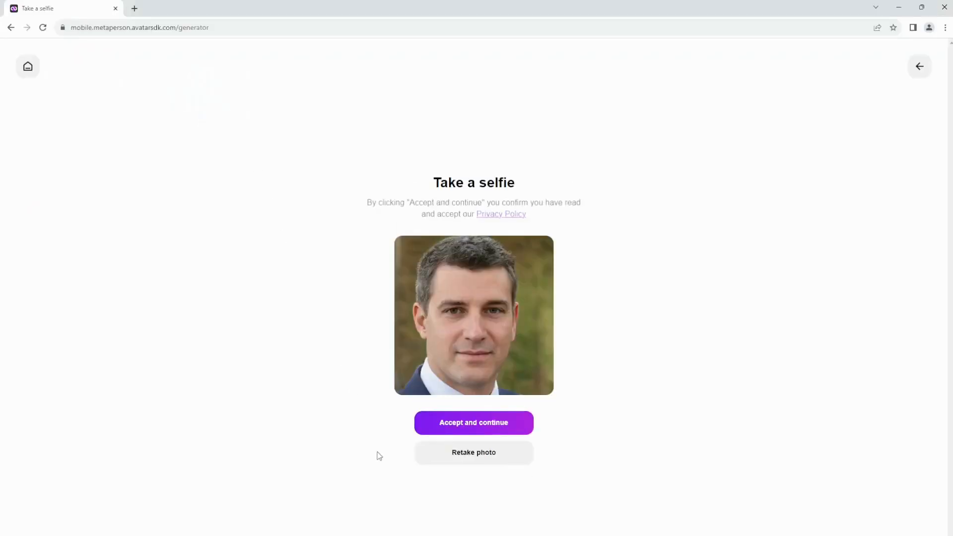
click(473, 453)
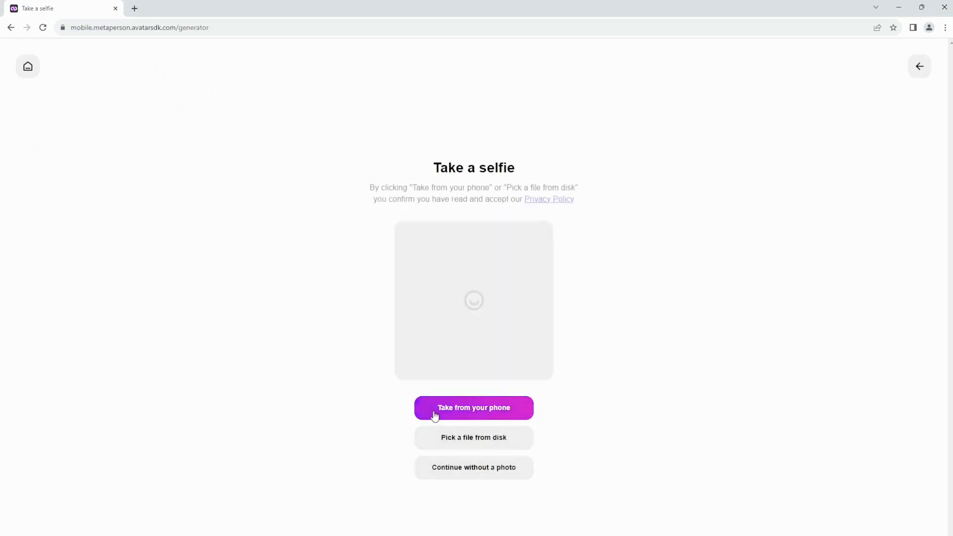
click(473, 408)
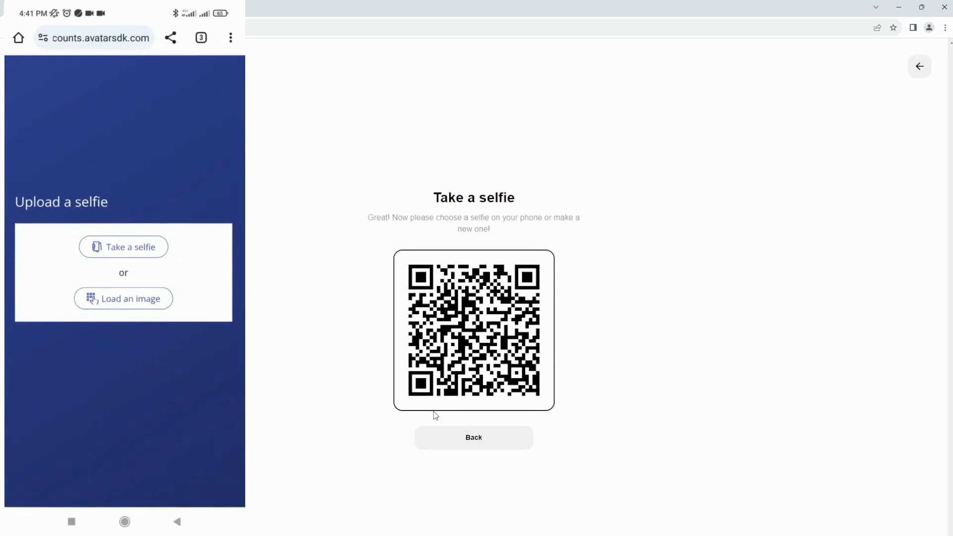
click(123, 297)
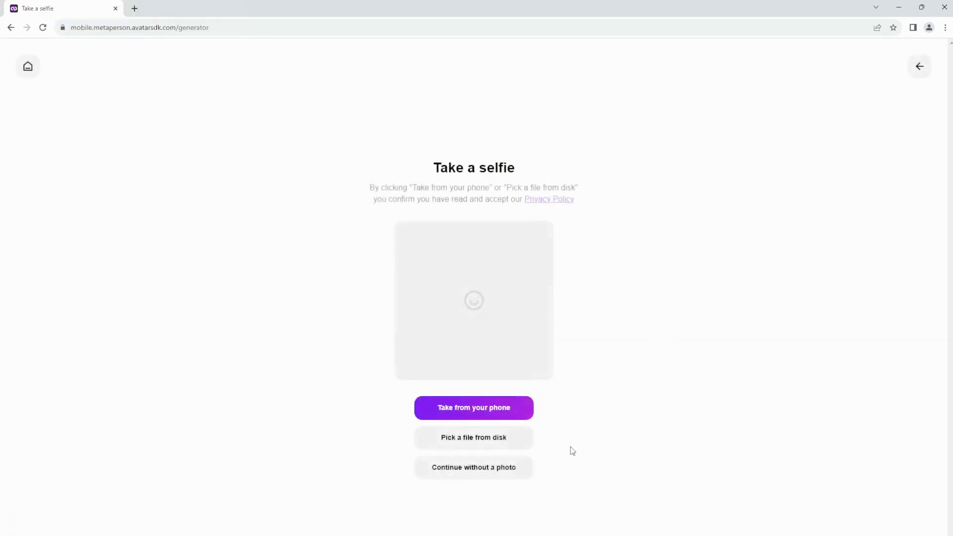
Continue without a photo to get the default female avatar and show her clothing choices
click(473, 466)
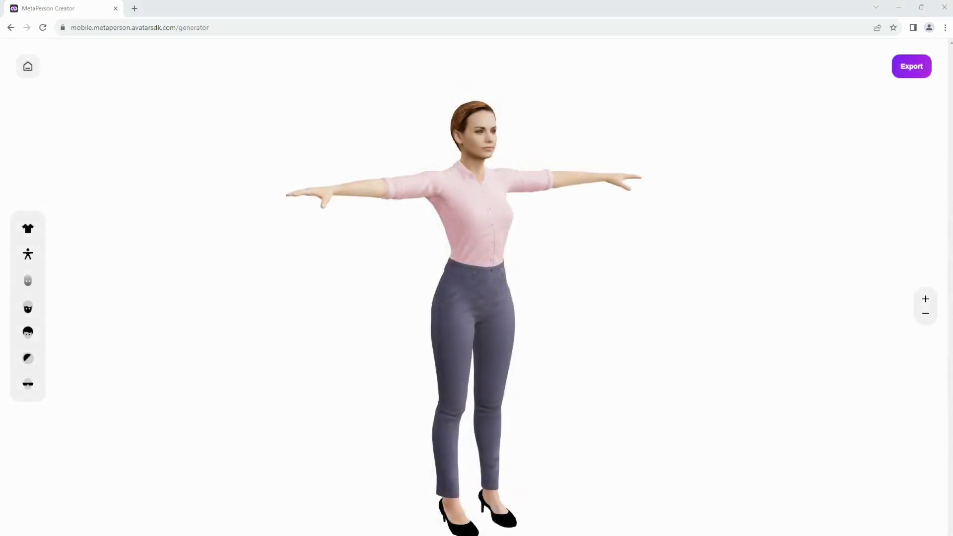
mouse_move(289, 317)
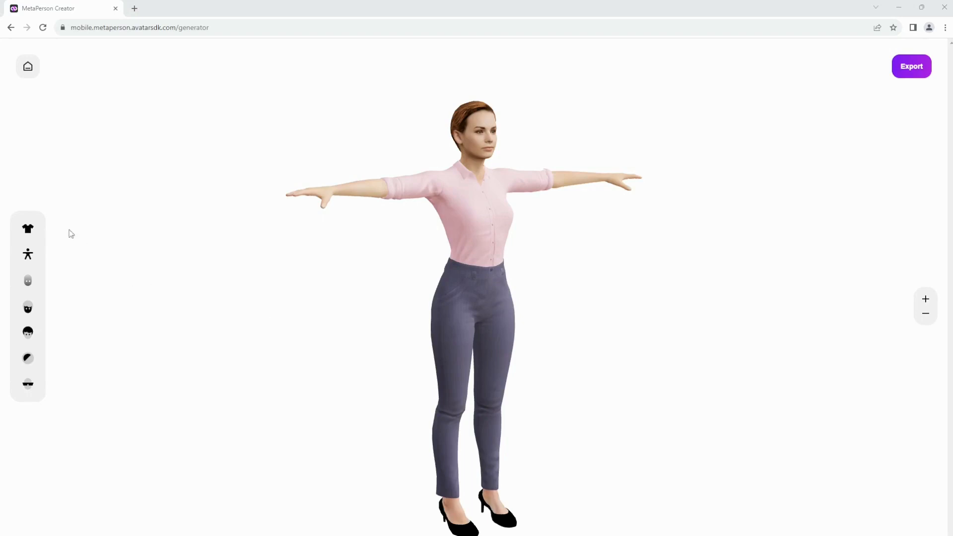
mouse_move(52, 407)
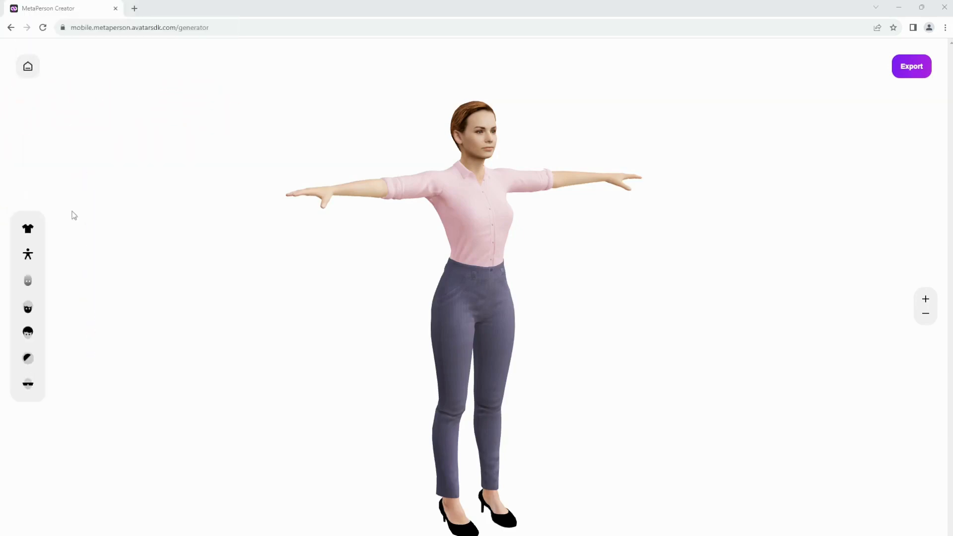
click(28, 228)
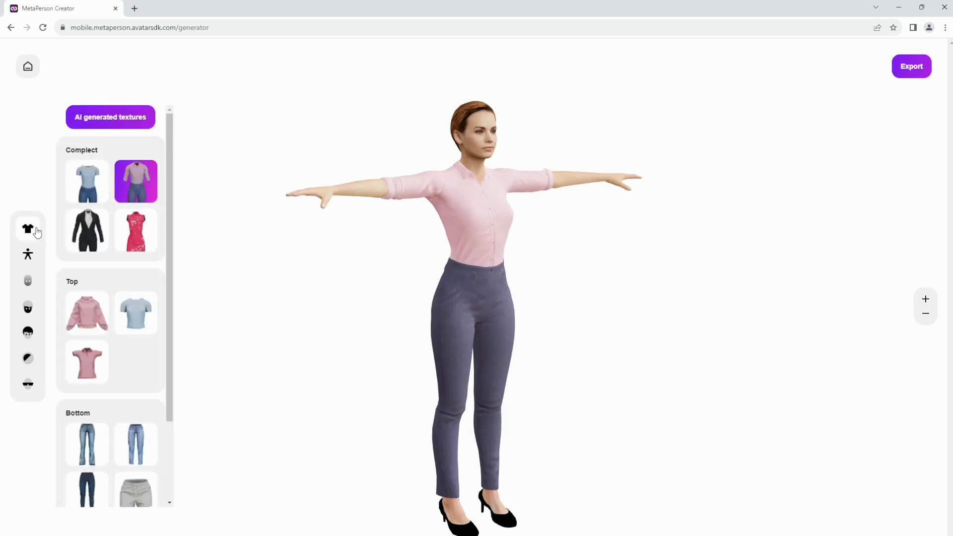
Try the red floral dress, then dress her in the light blue T-shirt with grey shorts
click(135, 230)
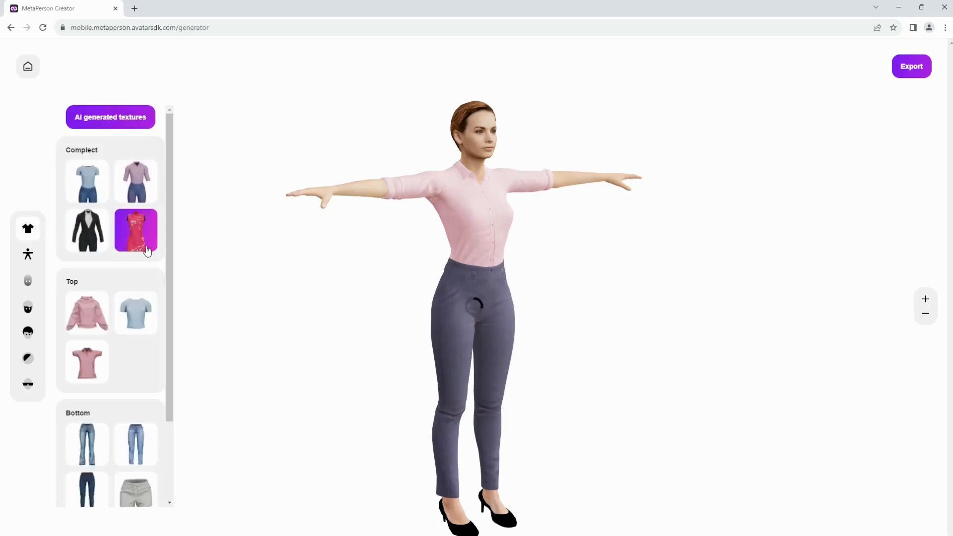
click(135, 313)
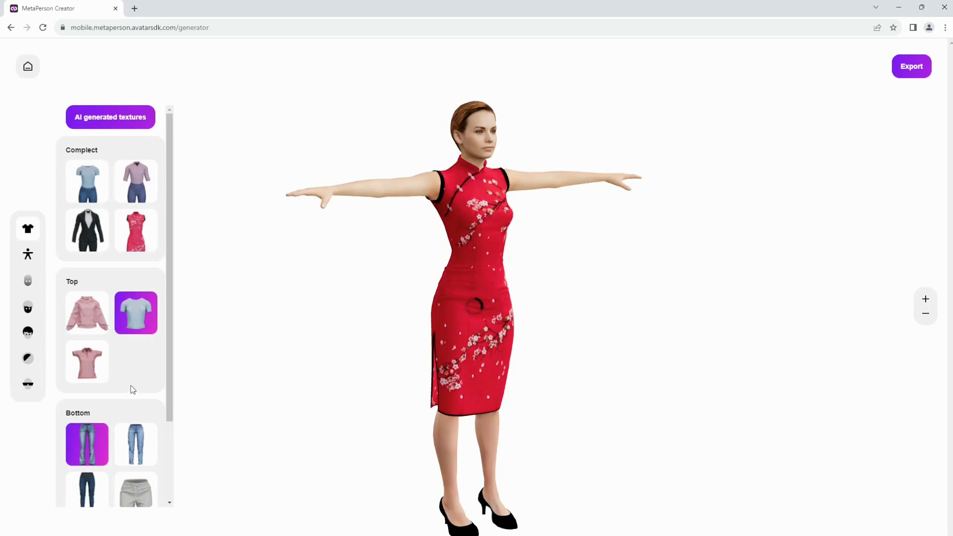
click(136, 393)
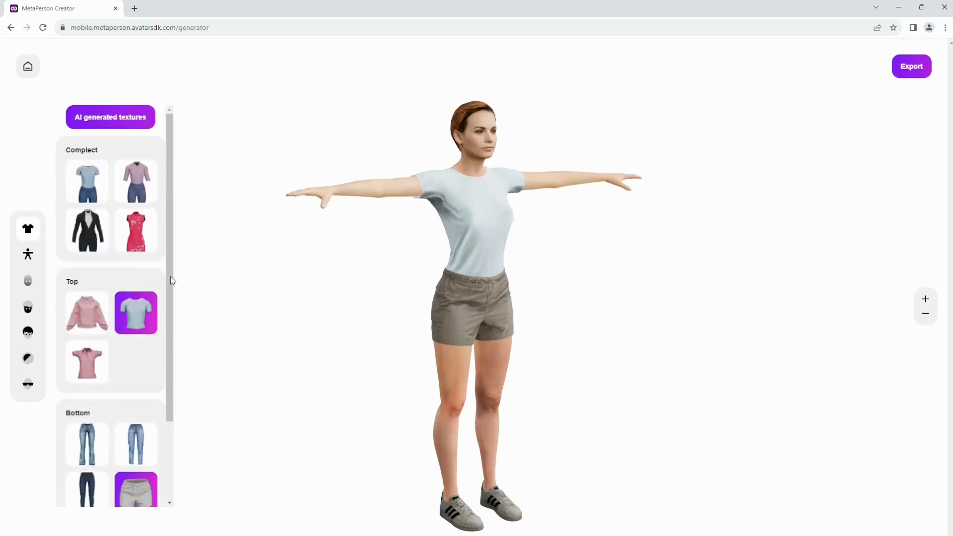
mouse_move(210, 258)
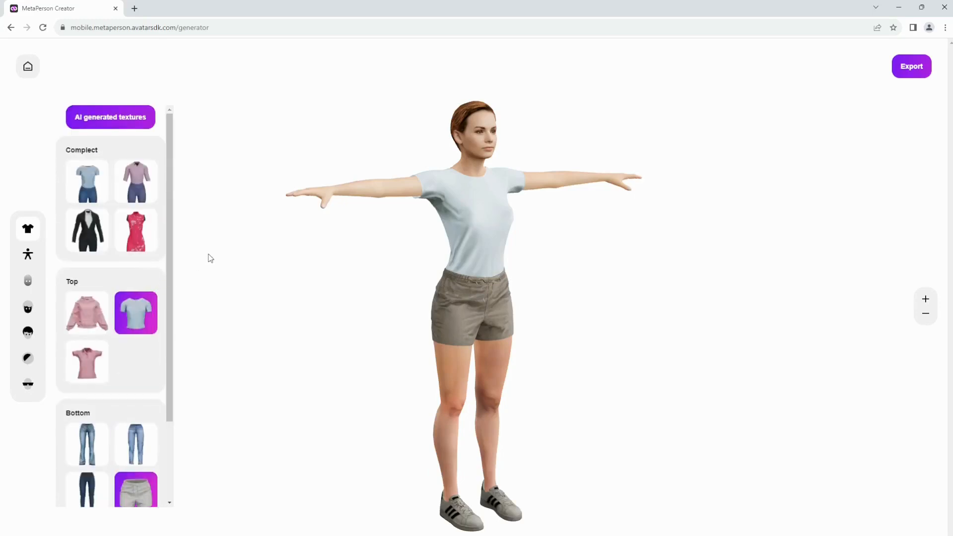
mouse_move(206, 258)
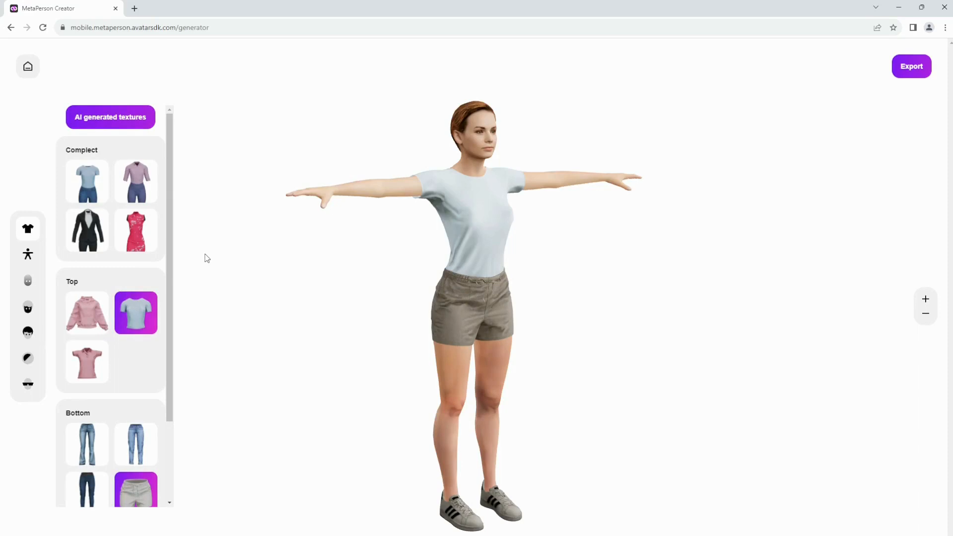
Apply an AI-generated colourful pattern to the top garment
click(110, 117)
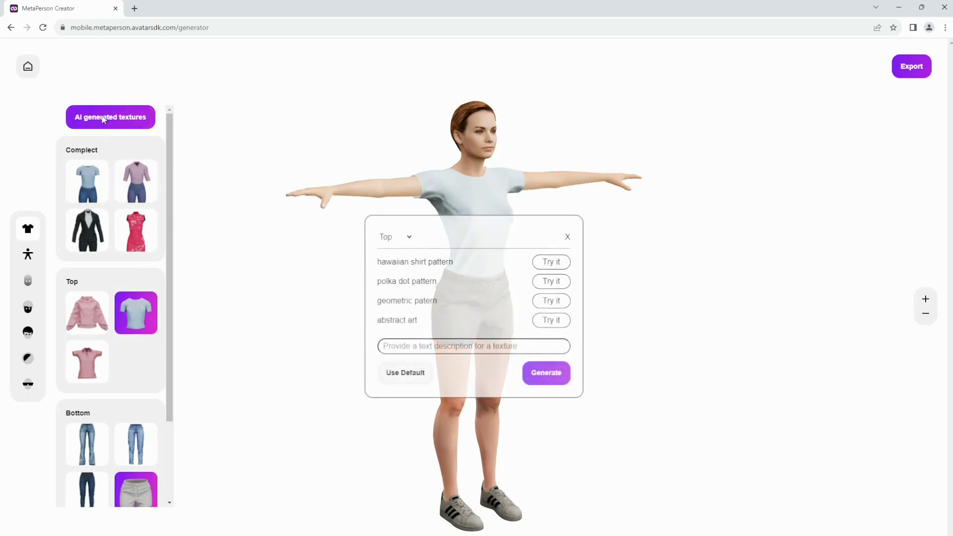
click(395, 236)
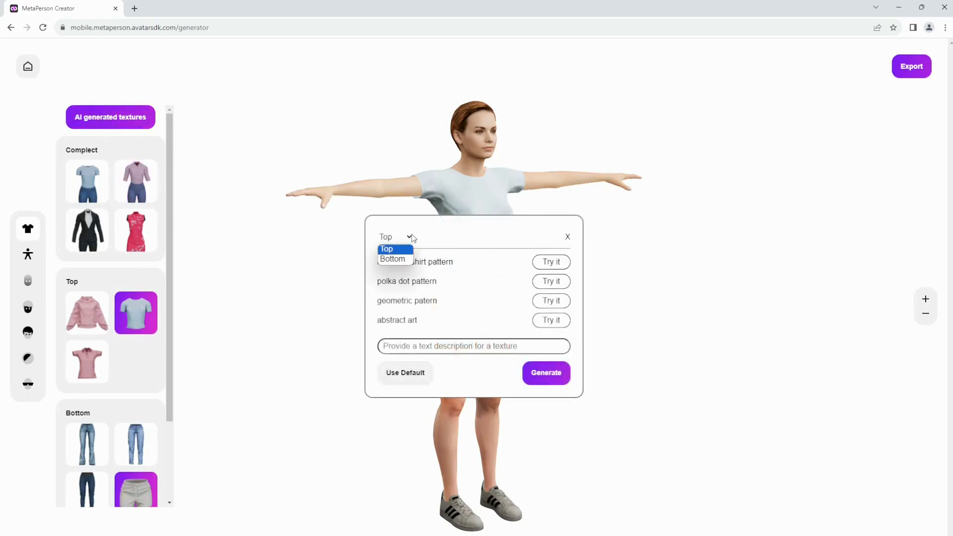
click(387, 248)
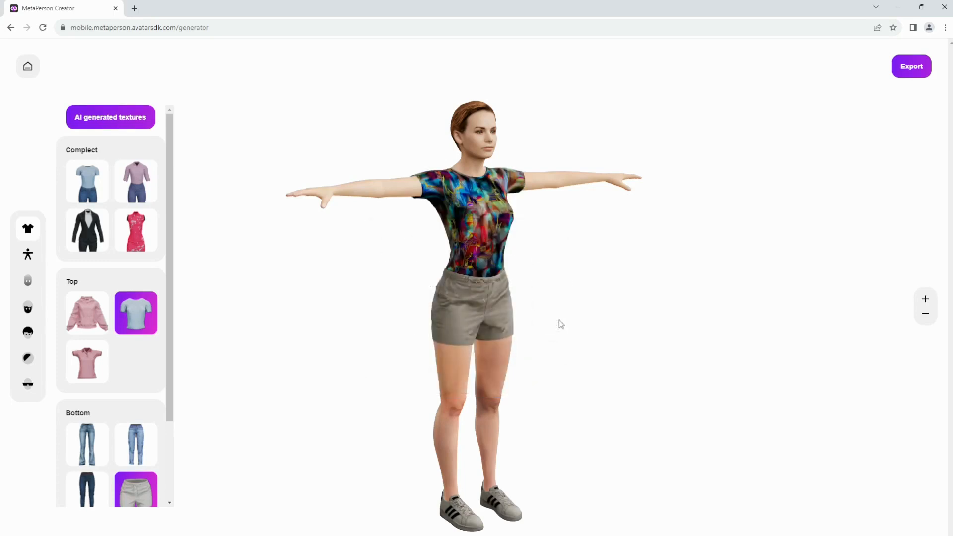
mouse_move(247, 157)
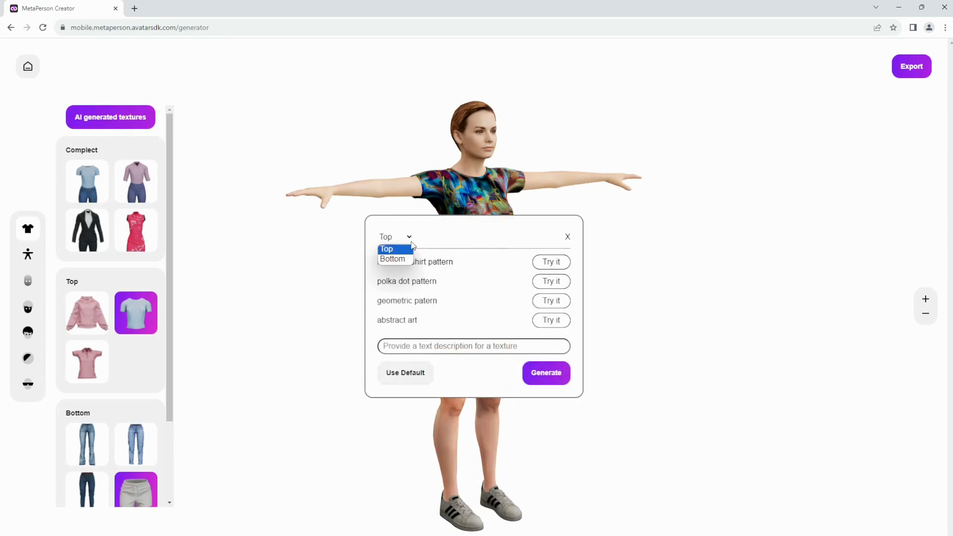
Switch AI texturing to the bottom garment and generate a patterned texture for it
click(394, 259)
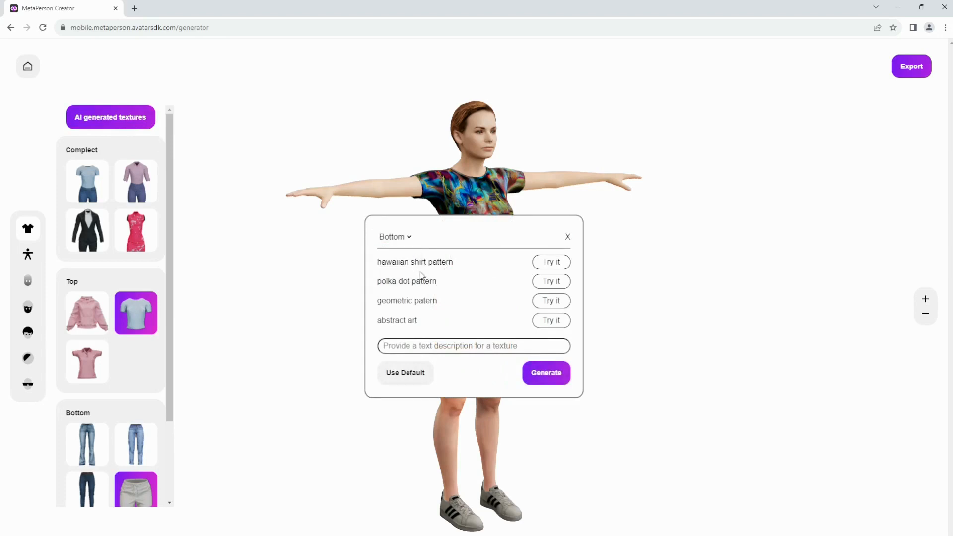
click(546, 373)
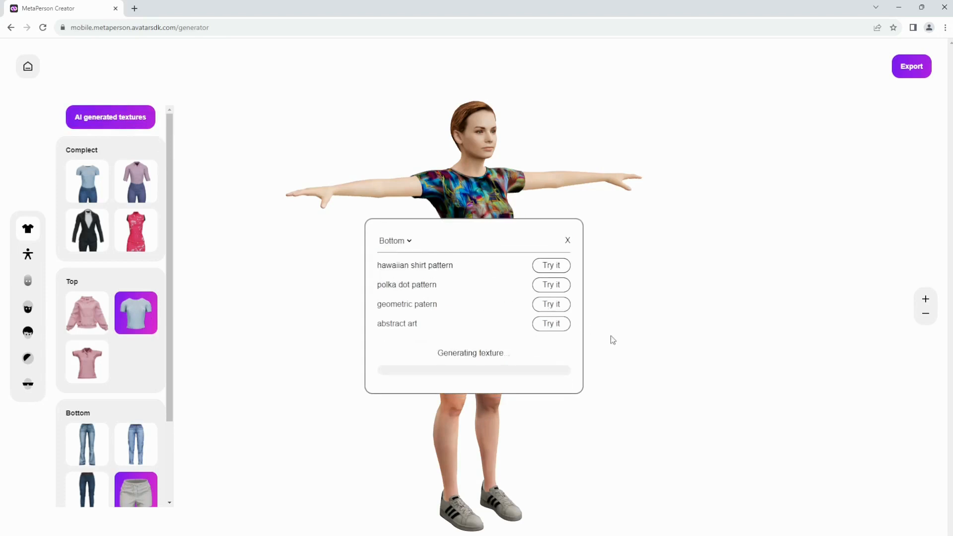
click(568, 239)
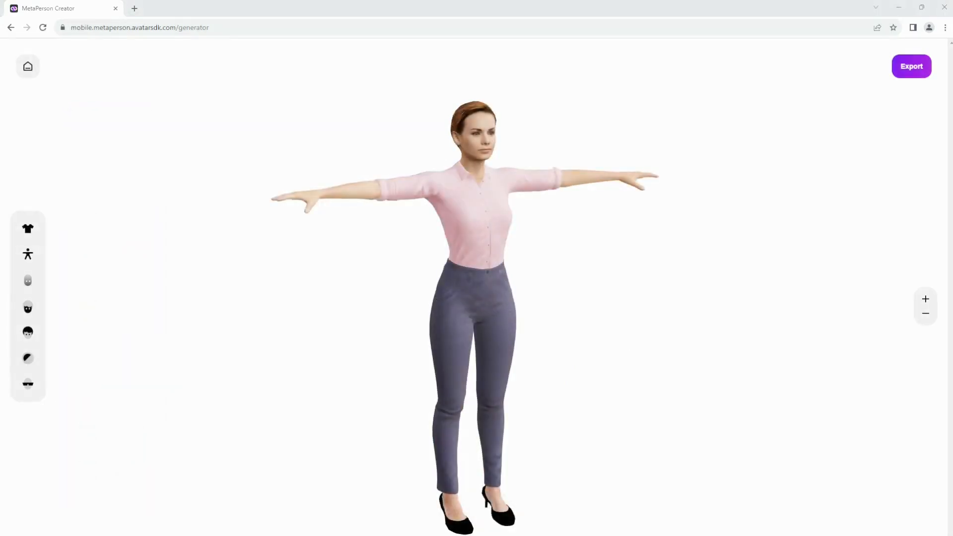
mouse_move(33, 265)
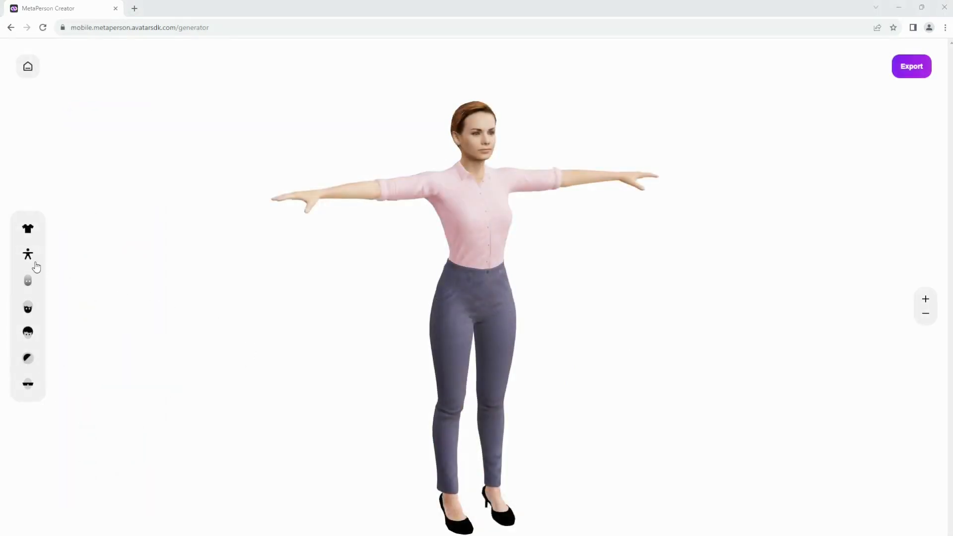
Drag the Waist slider left for a slimmer waist and the Chest slider right for a larger chest
click(28, 255)
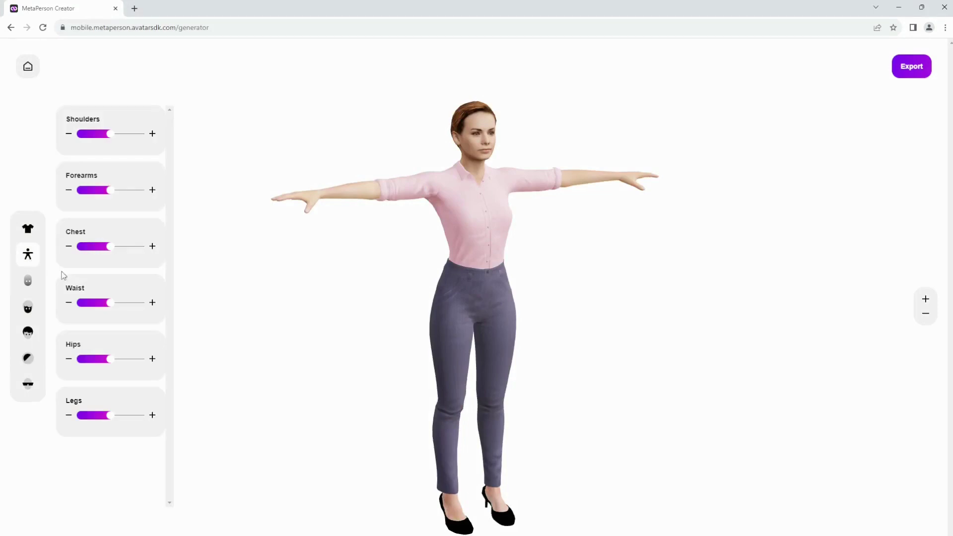
drag(95, 302, 80, 303)
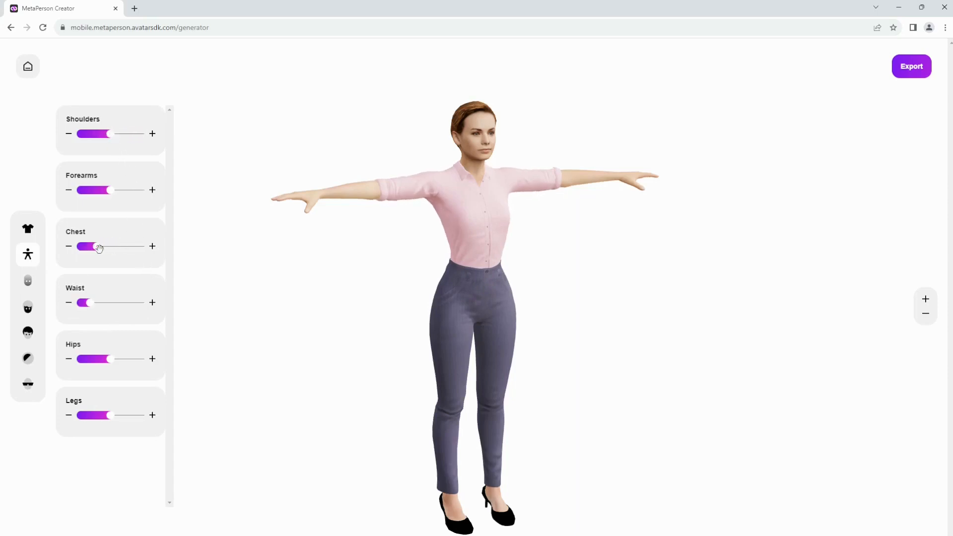
drag(94, 246, 115, 246)
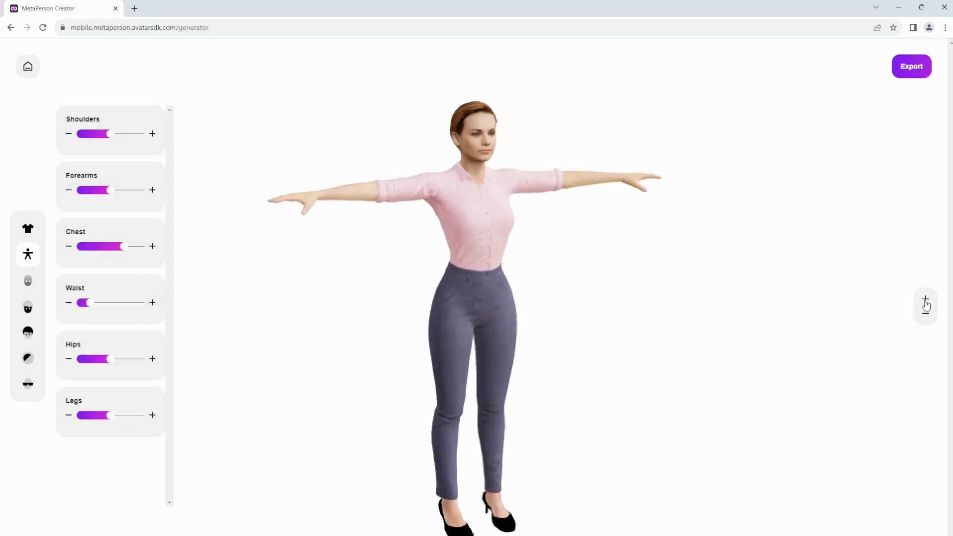
Zoom in on the face and give the avatar dark red lips
click(925, 300)
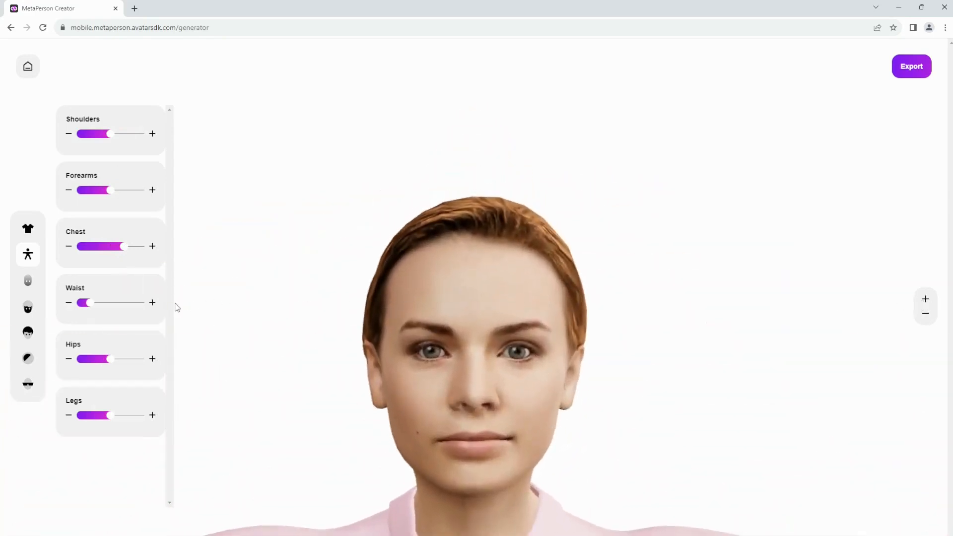
click(28, 307)
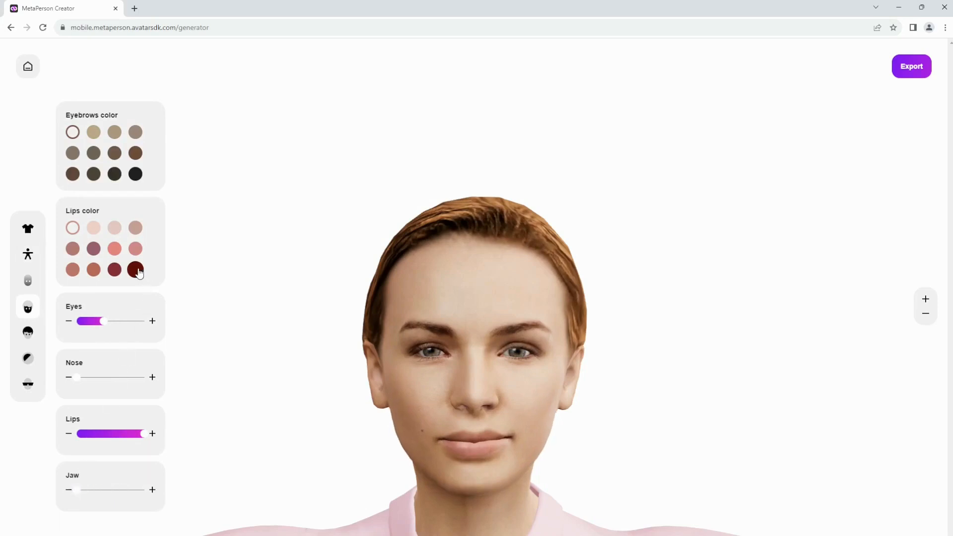
click(135, 270)
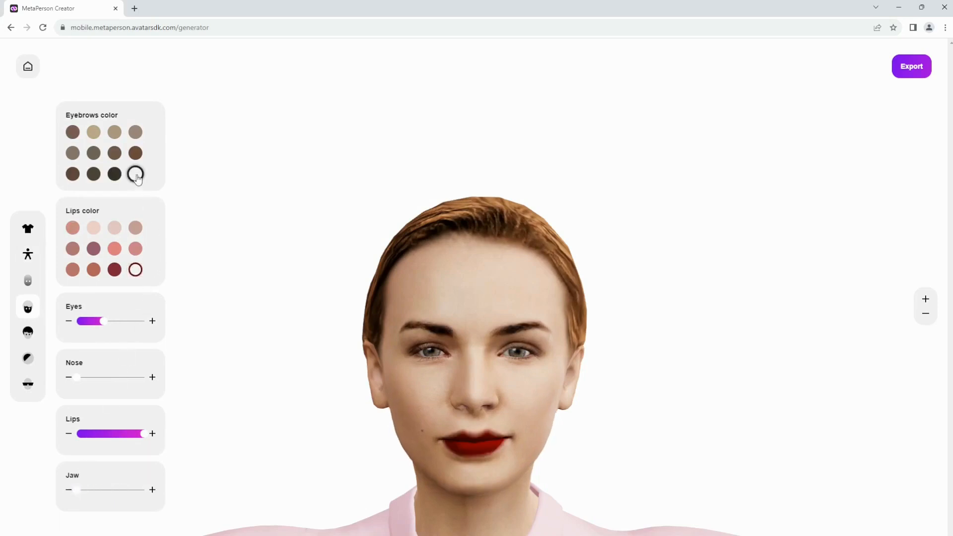
Choose a new skin tone swatch and zoom back out to see the whole avatar
click(28, 280)
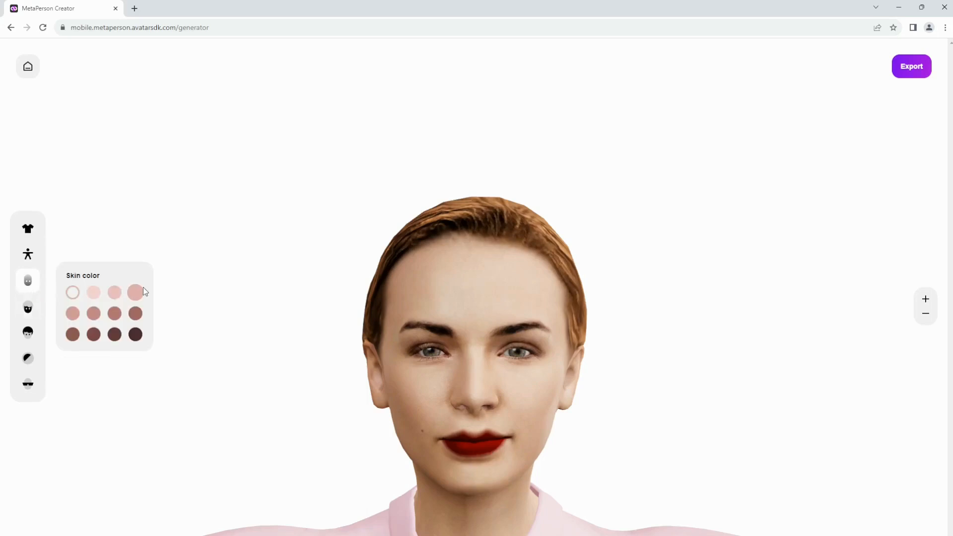
click(135, 292)
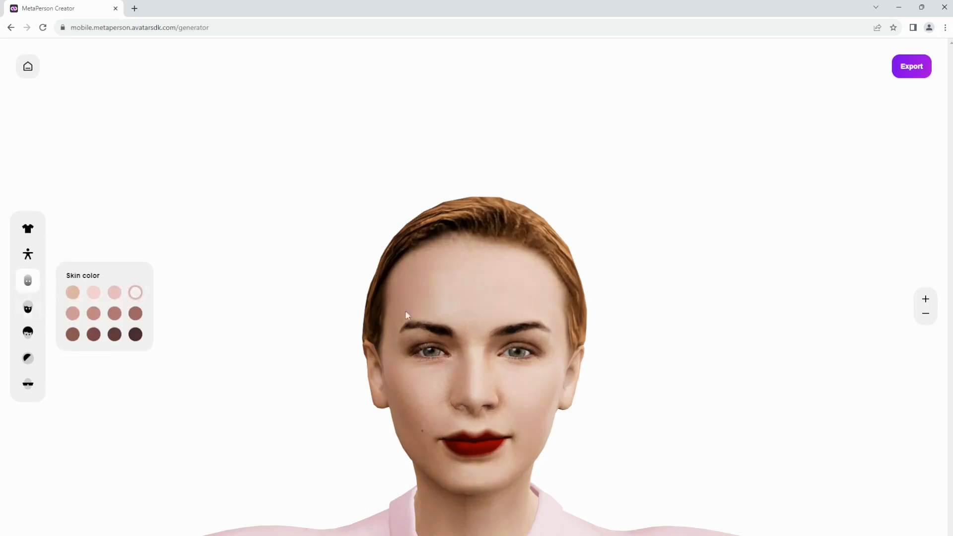
click(925, 312)
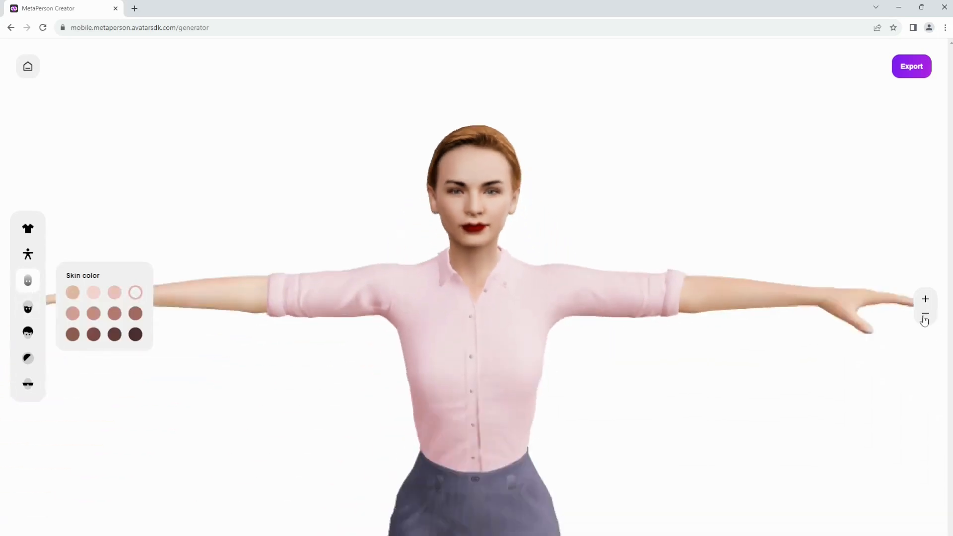
click(925, 313)
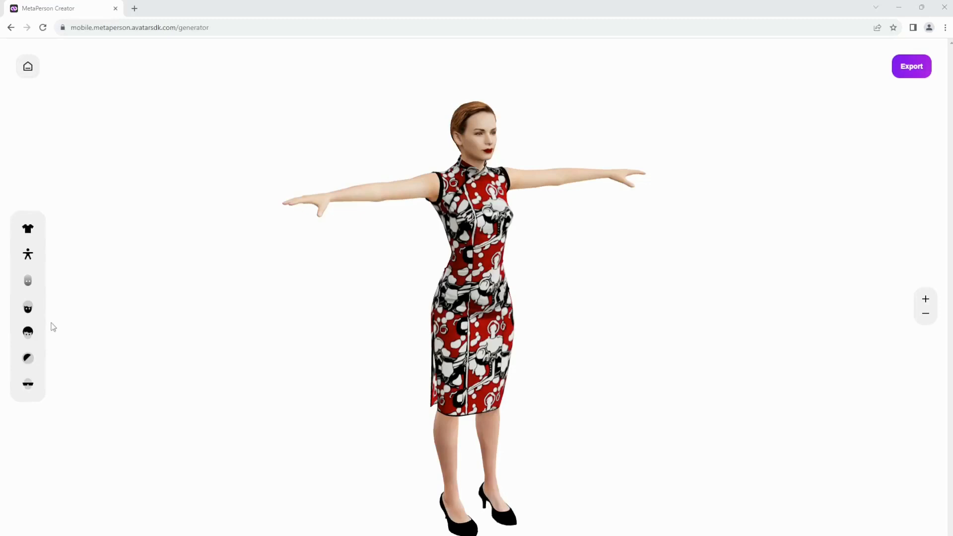
Try a few hairstyles and settle on the shoulder-length bob
click(28, 332)
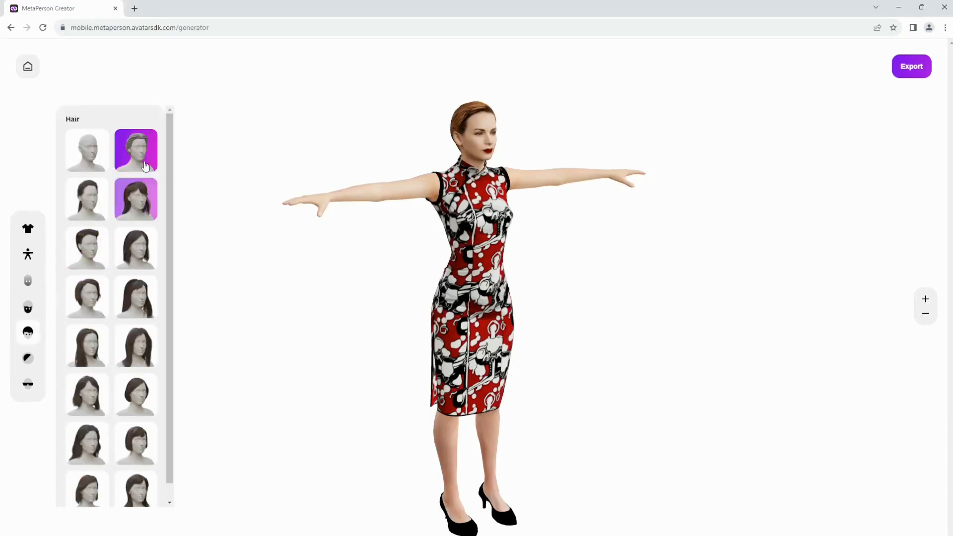
click(86, 345)
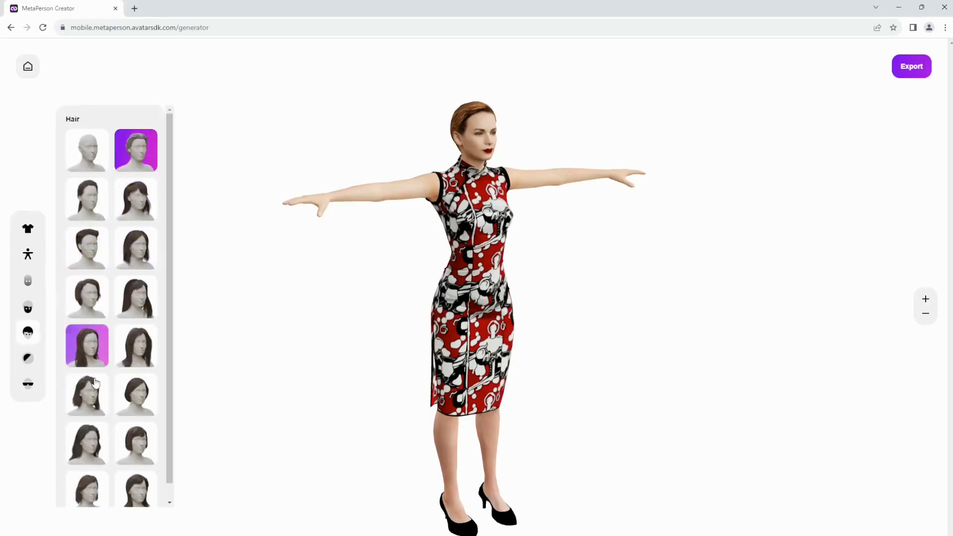
click(87, 395)
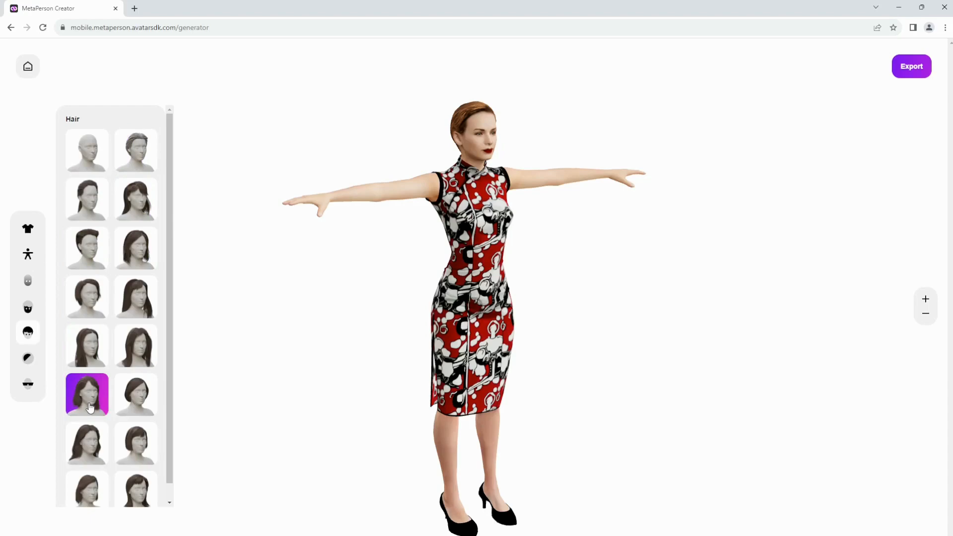
click(135, 395)
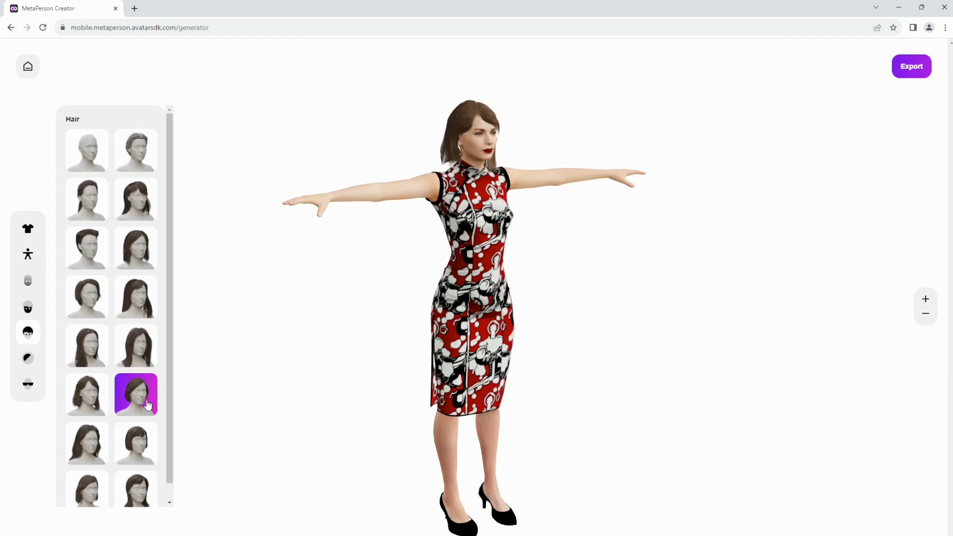
Colour the haircut dark brown from the Haircut color swatches
click(28, 358)
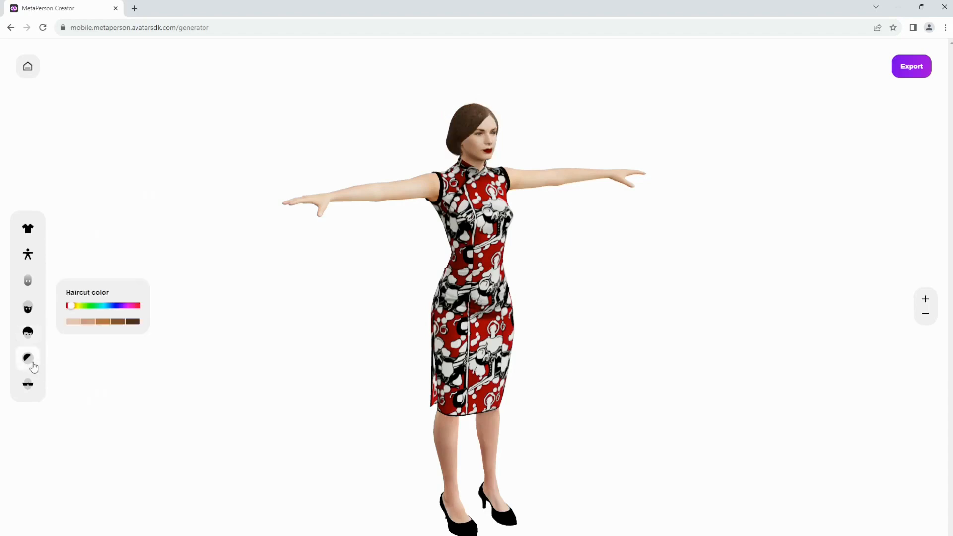
click(132, 321)
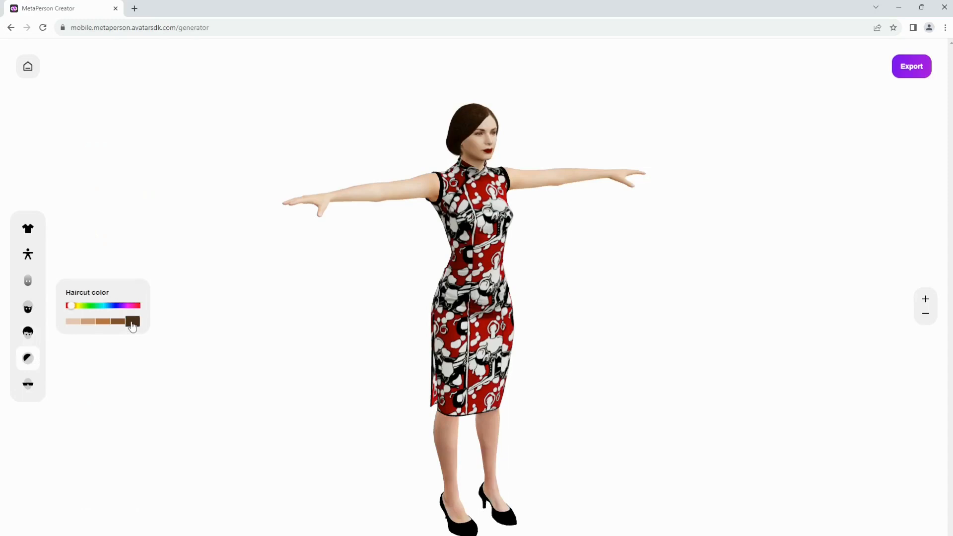
mouse_move(27, 384)
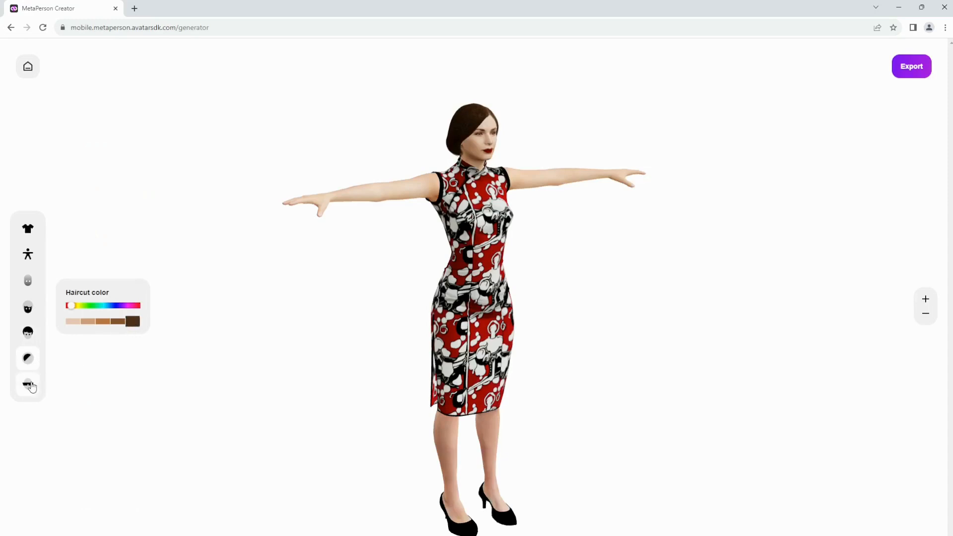
Show the glasses options for the avatar
click(28, 384)
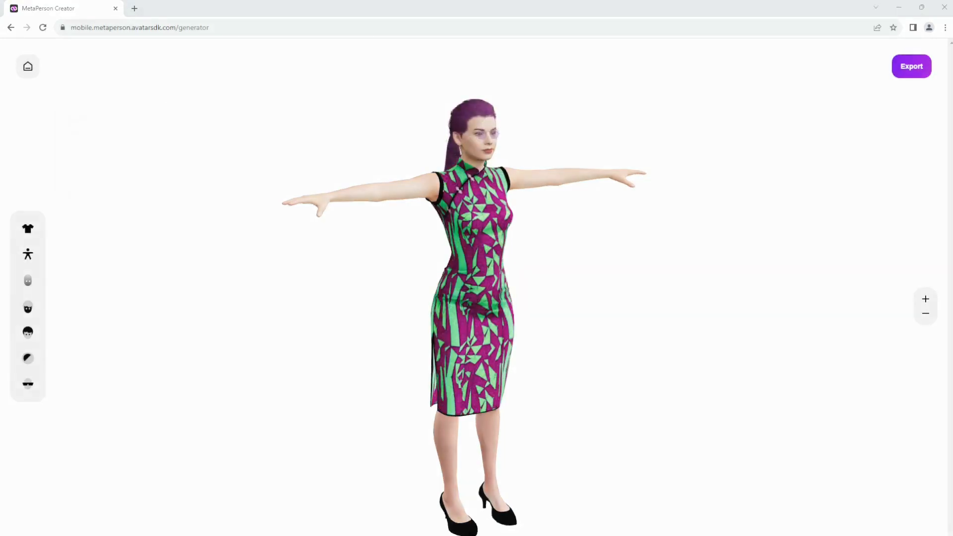
mouse_move(271, 328)
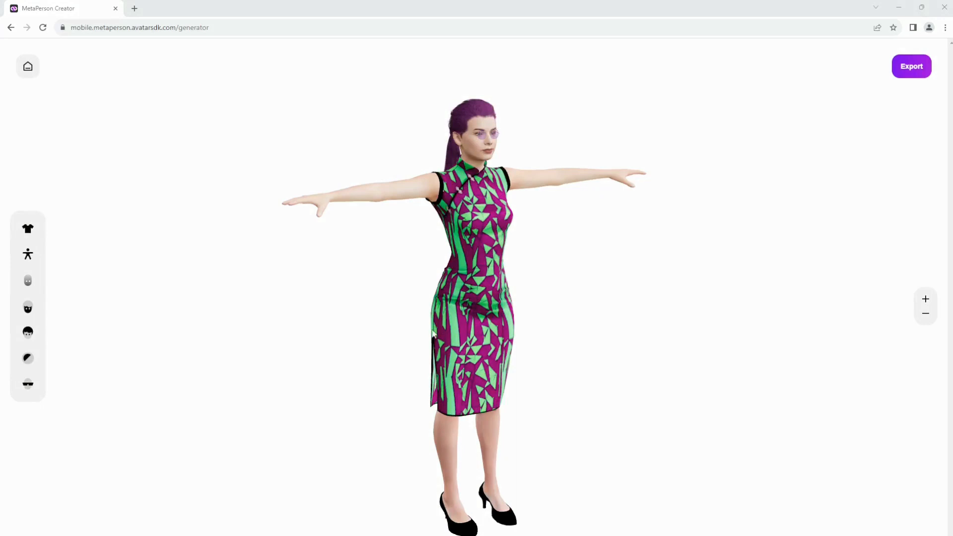
Start exporting the finished avatar as an archive
click(912, 66)
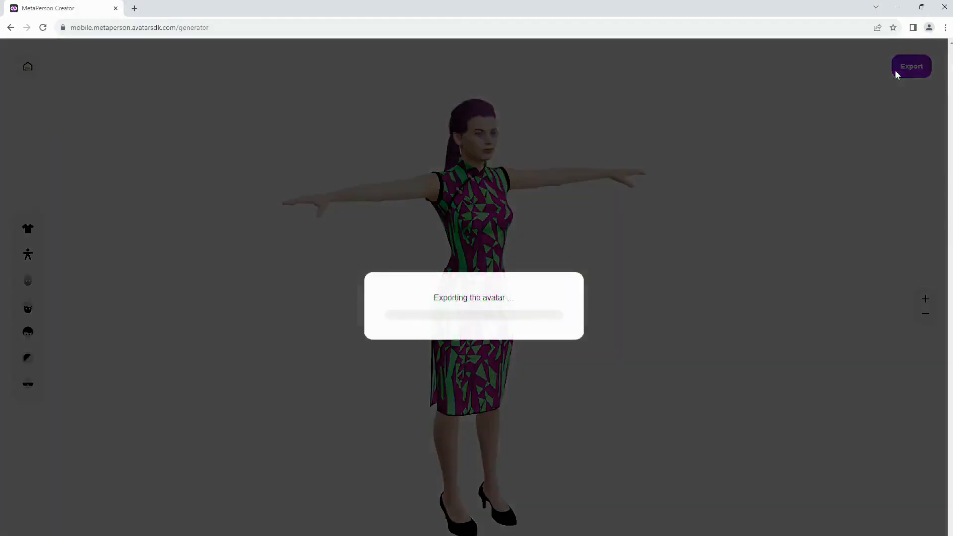
mouse_move(772, 258)
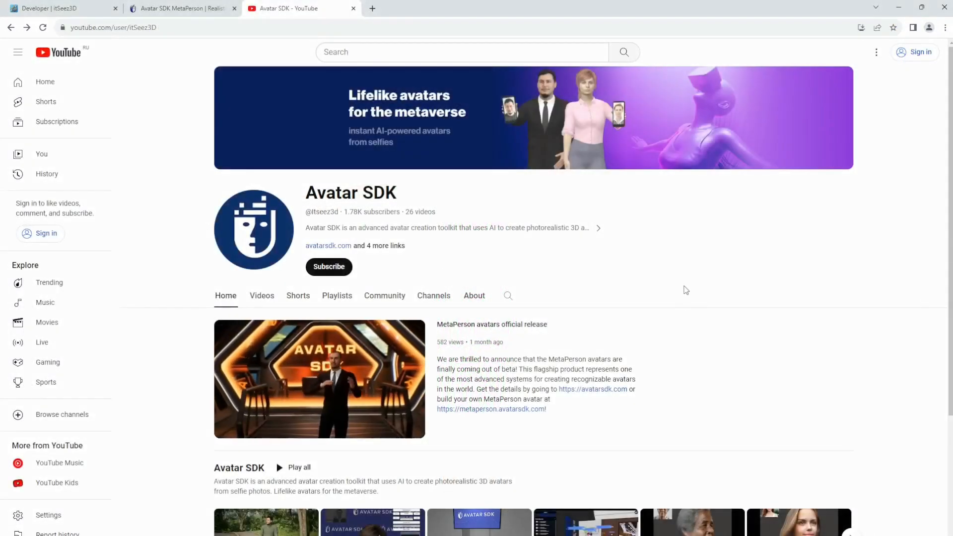
Show the Avatar SDK channel's Videos listing of tutorials and promo clips
scroll(down, 3)
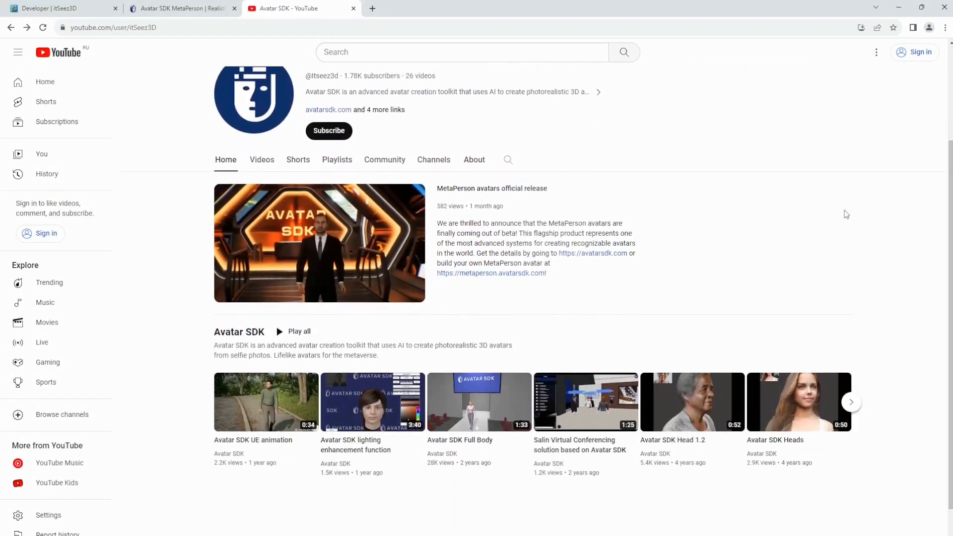
click(262, 159)
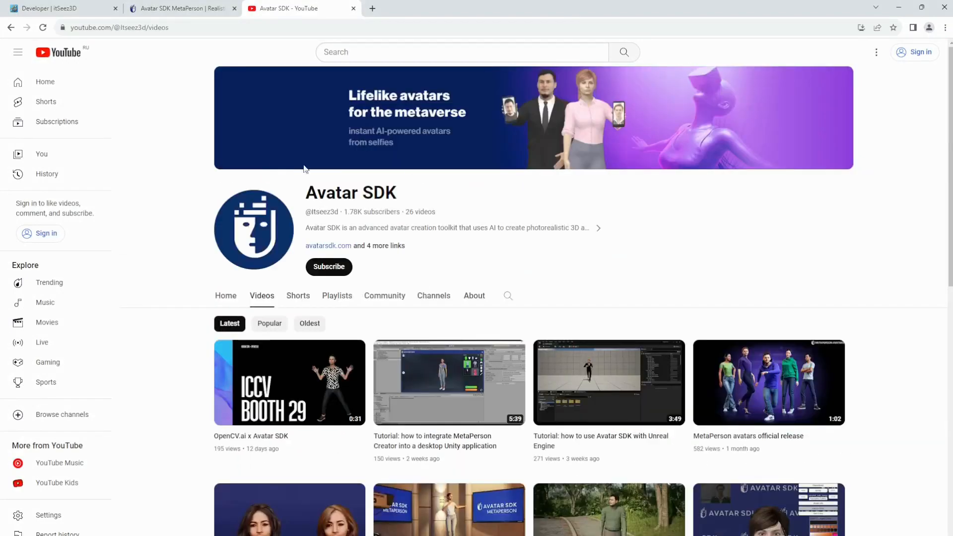